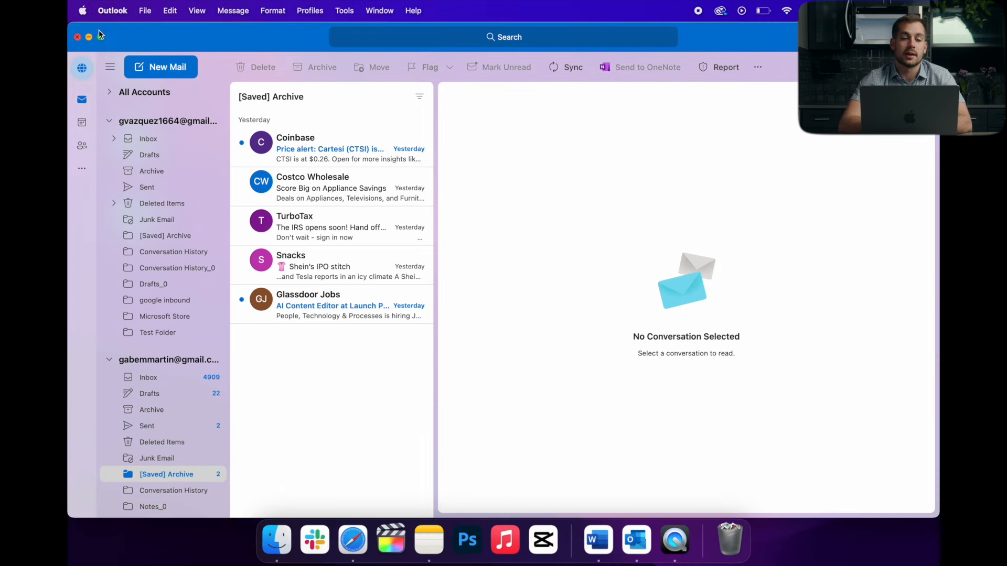
{"action": "mouse_move", "coordinate": [135, 40]}
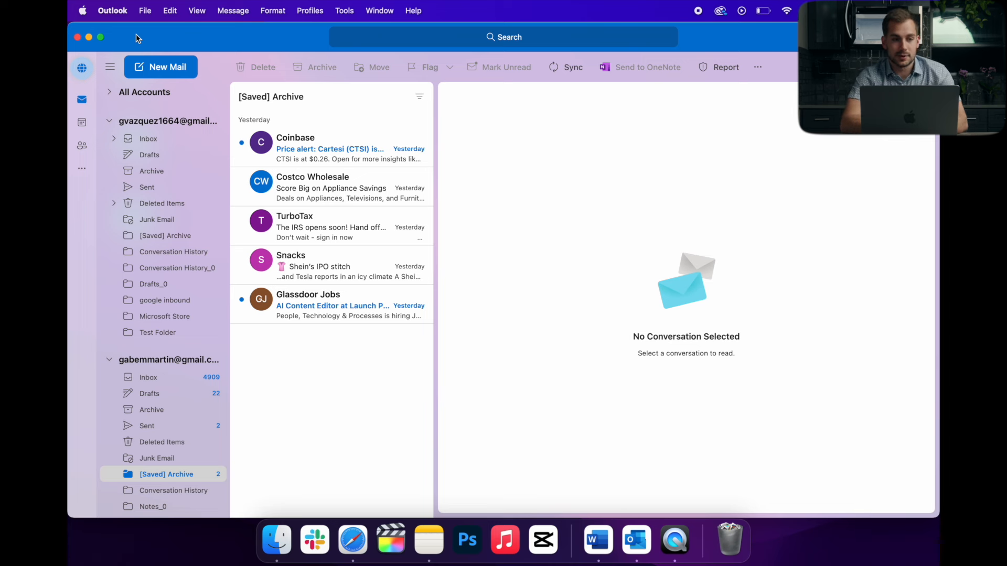
- Check the File menu, then revert to Legacy Outlook from Help and relaunch it from the Dock
{"action": "left_click", "coordinate": [145, 11]}
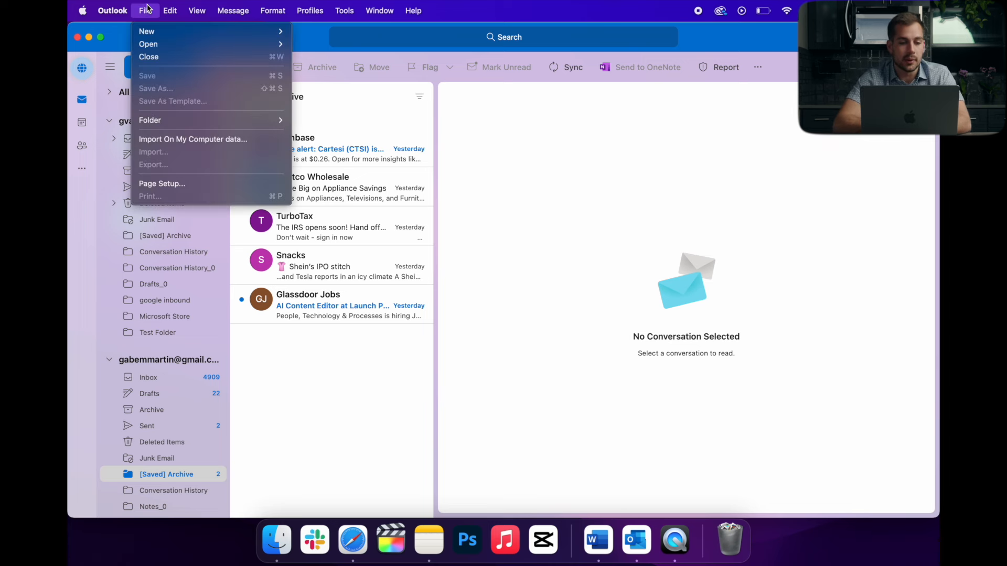
{"action": "mouse_move", "coordinate": [192, 139]}
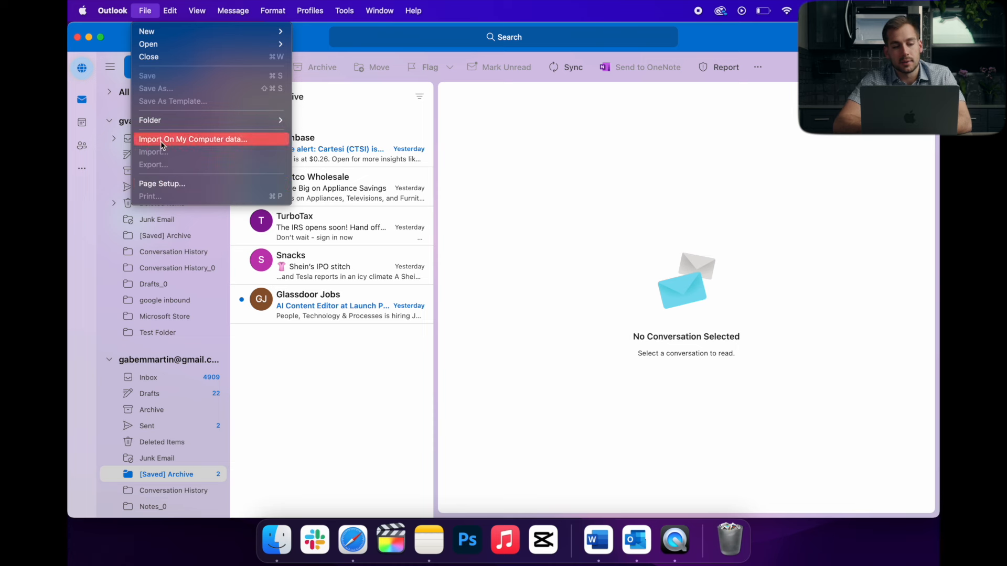
{"action": "mouse_move", "coordinate": [143, 142]}
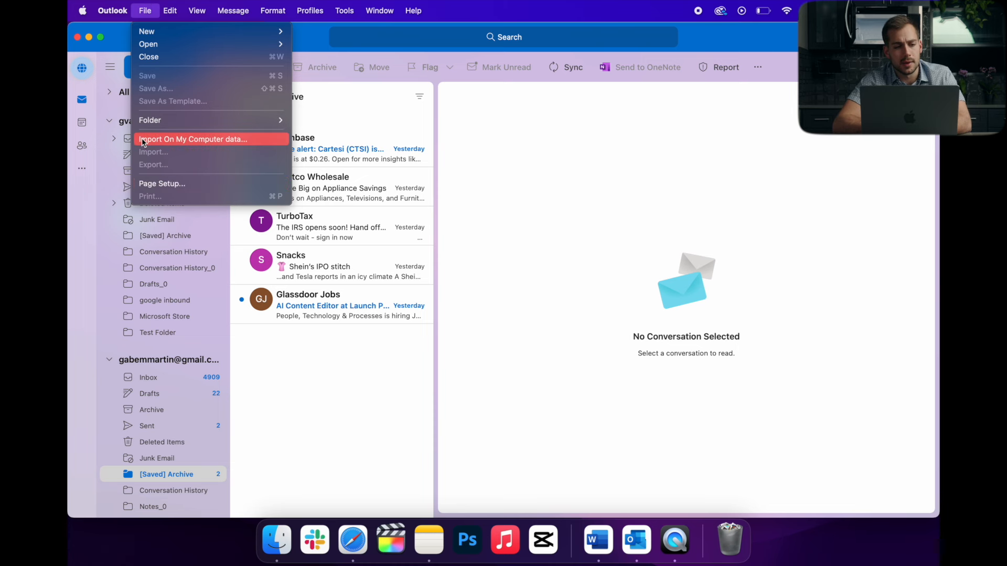
{"action": "mouse_move", "coordinate": [152, 161]}
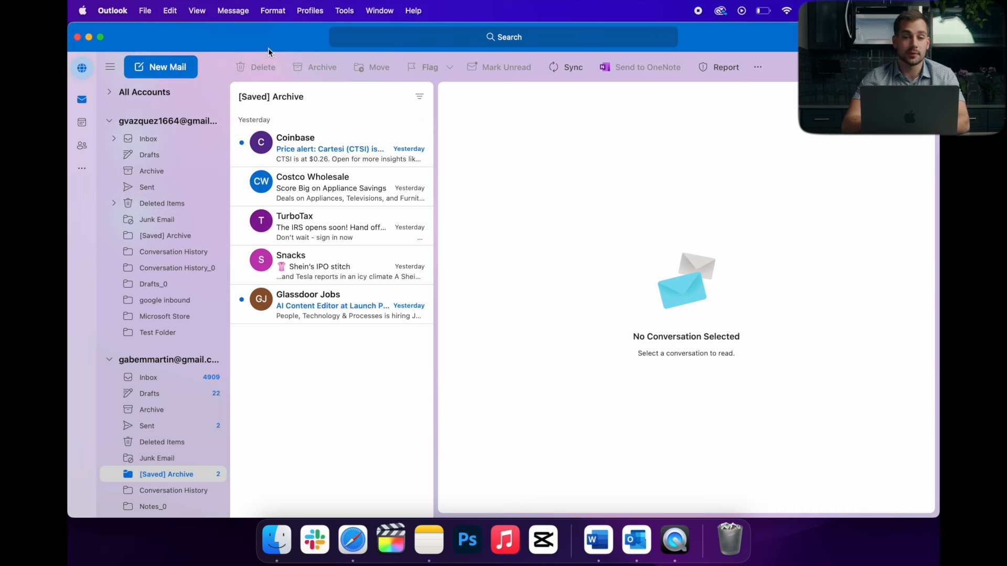
{"action": "mouse_move", "coordinate": [418, 9]}
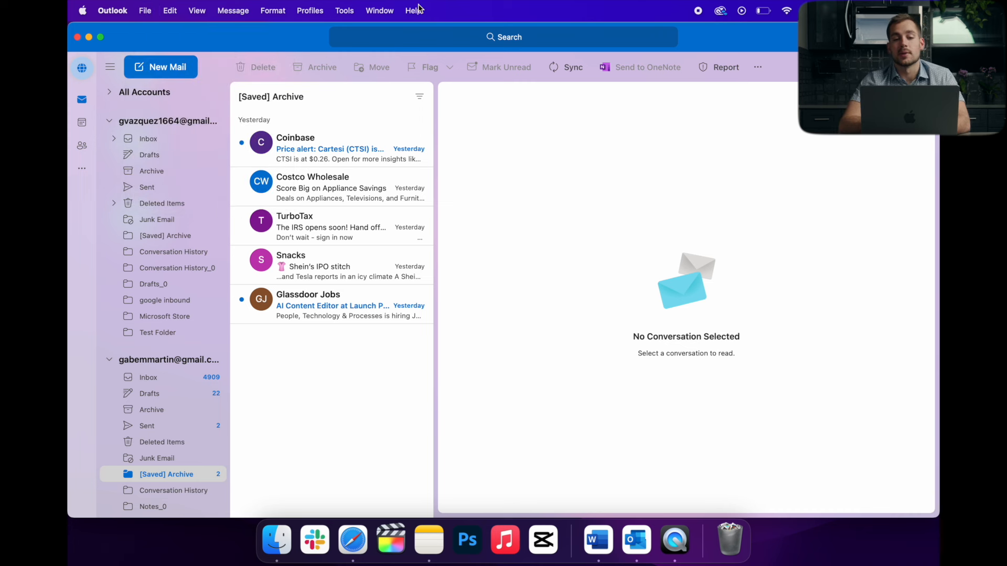
{"action": "left_click", "coordinate": [413, 10]}
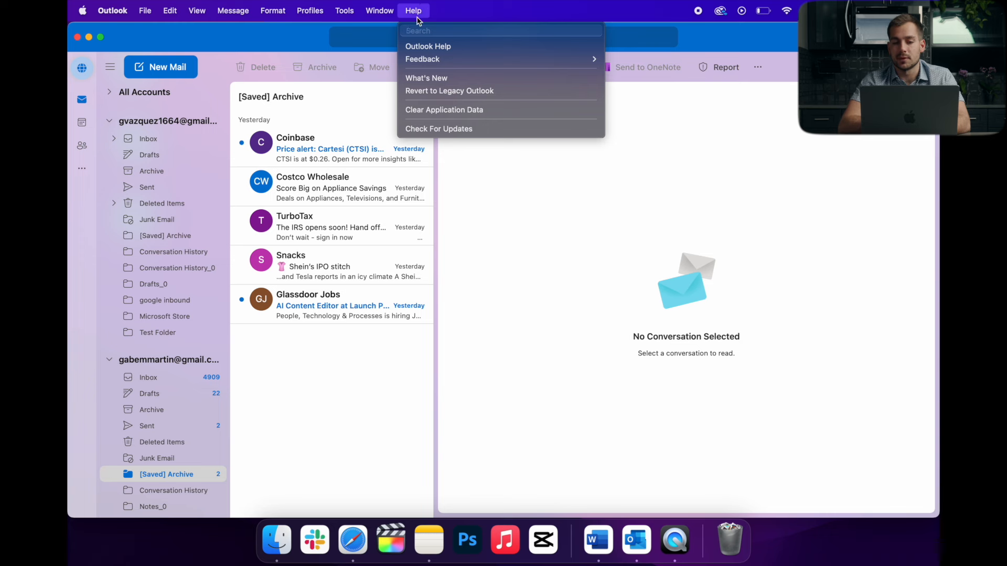
{"action": "left_click", "coordinate": [450, 91]}
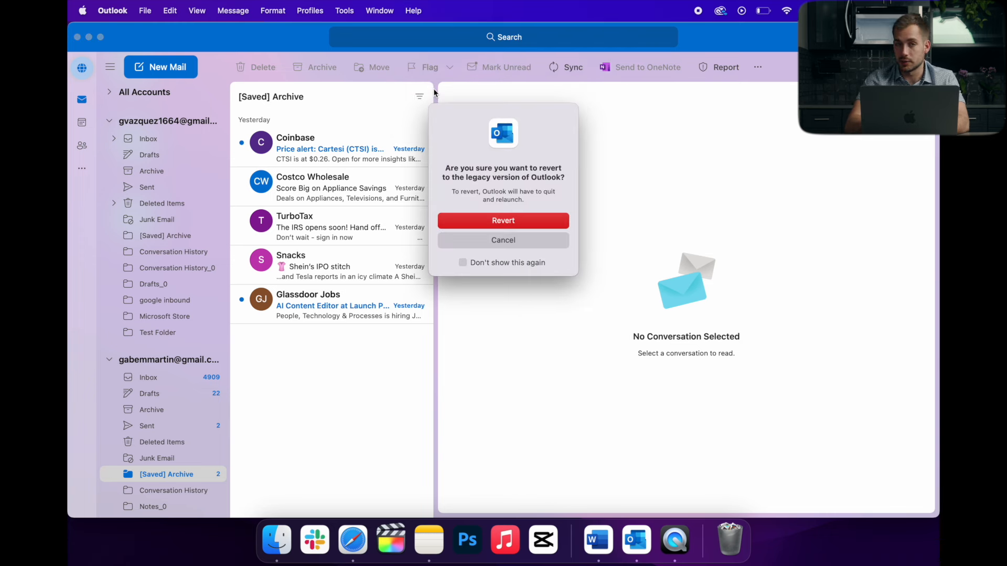
{"action": "left_click", "coordinate": [503, 220]}
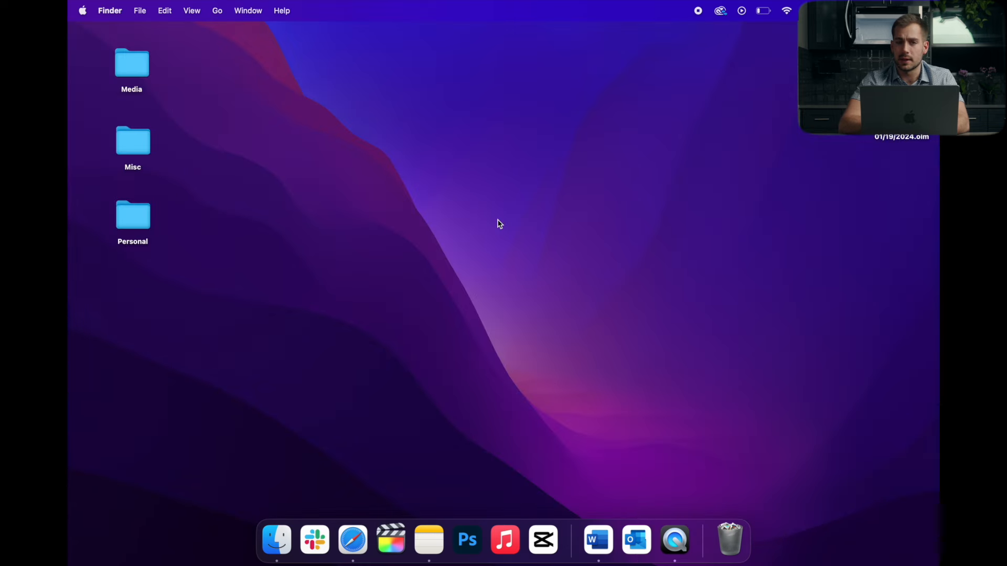
{"action": "left_click", "coordinate": [635, 540]}
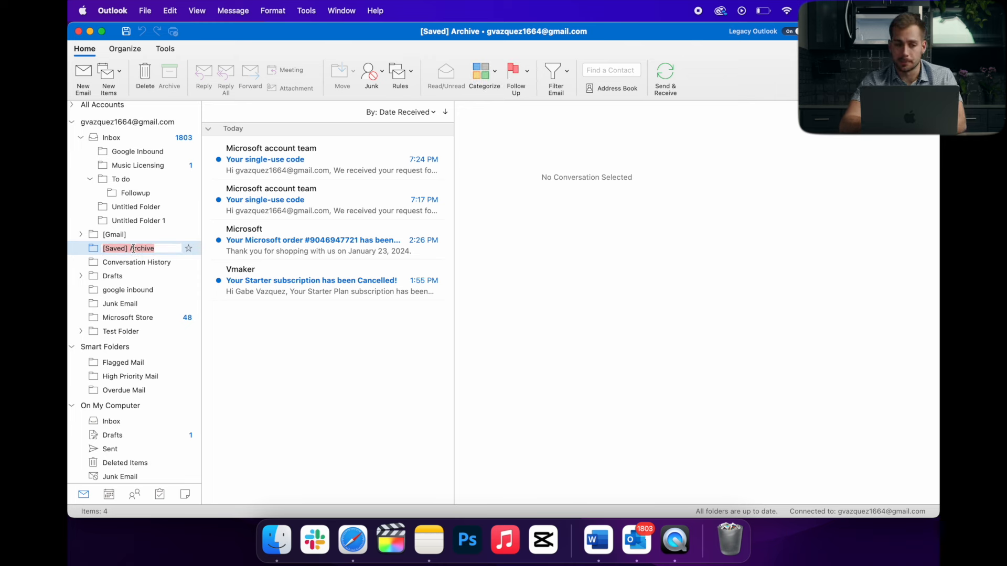
- Begin a File > Export to an archive file, abandon it, and open File > Import
{"action": "left_click", "coordinate": [145, 11]}
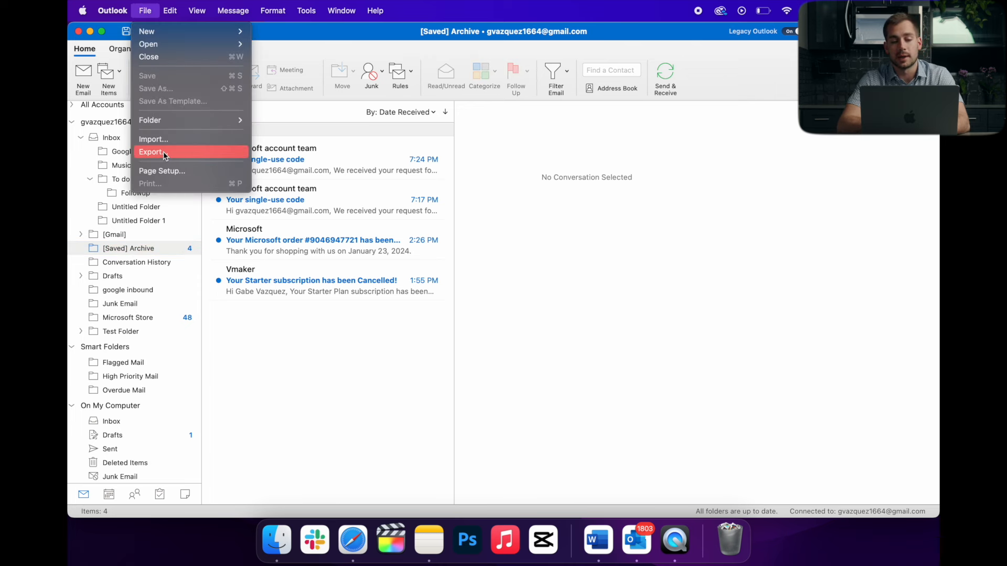
{"action": "mouse_move", "coordinate": [158, 145]}
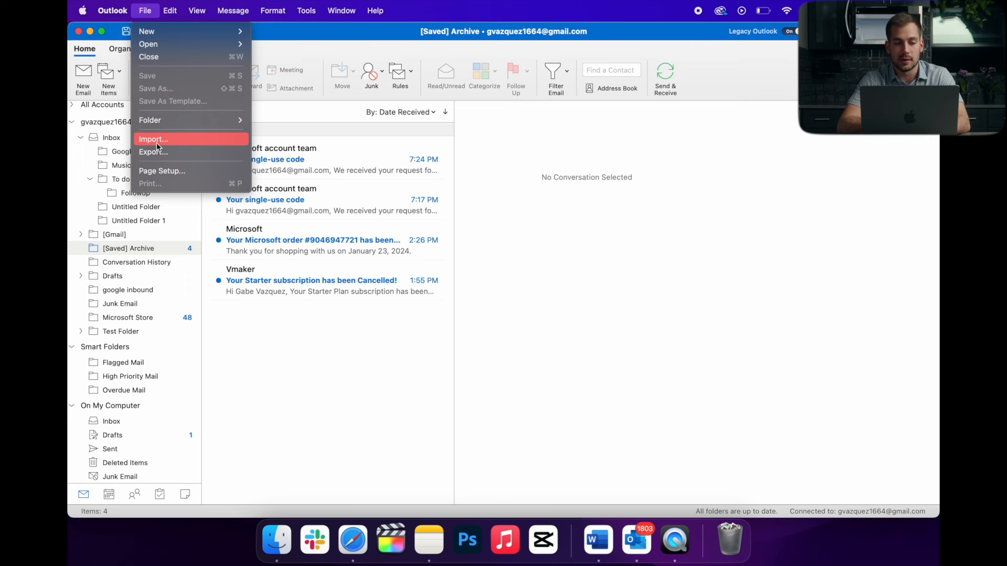
{"action": "mouse_move", "coordinate": [152, 151]}
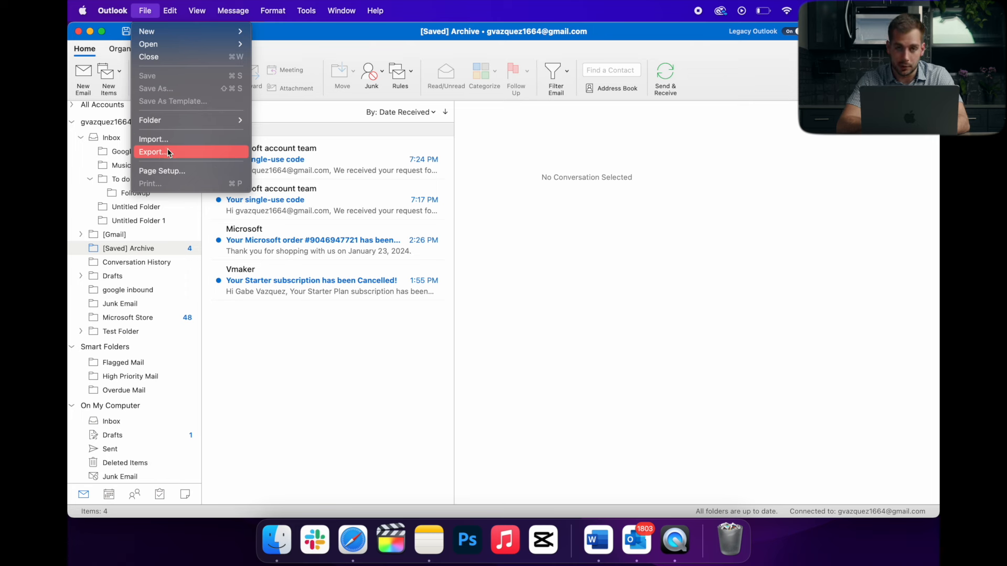
{"action": "left_click", "coordinate": [153, 152]}
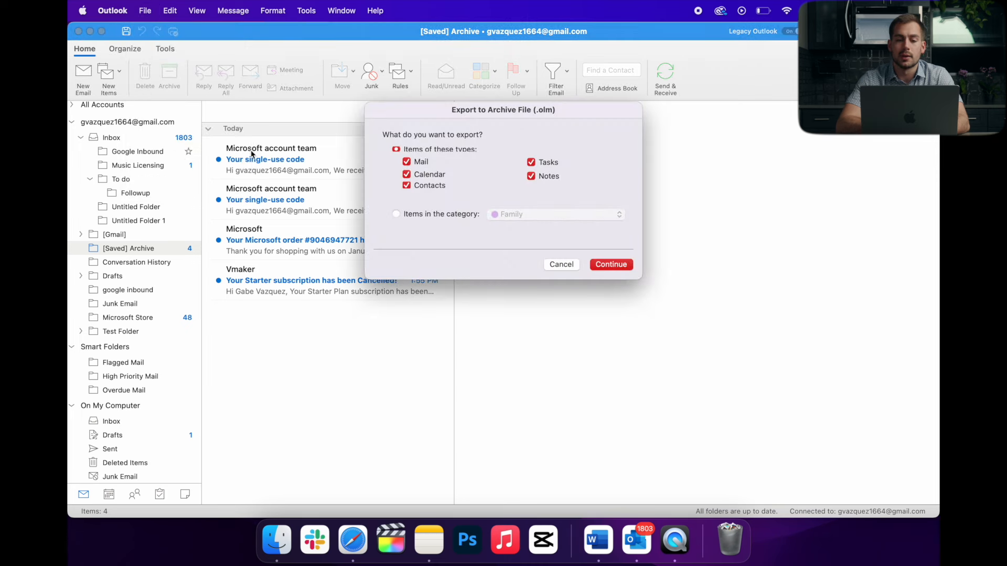
{"action": "left_click", "coordinate": [609, 264]}
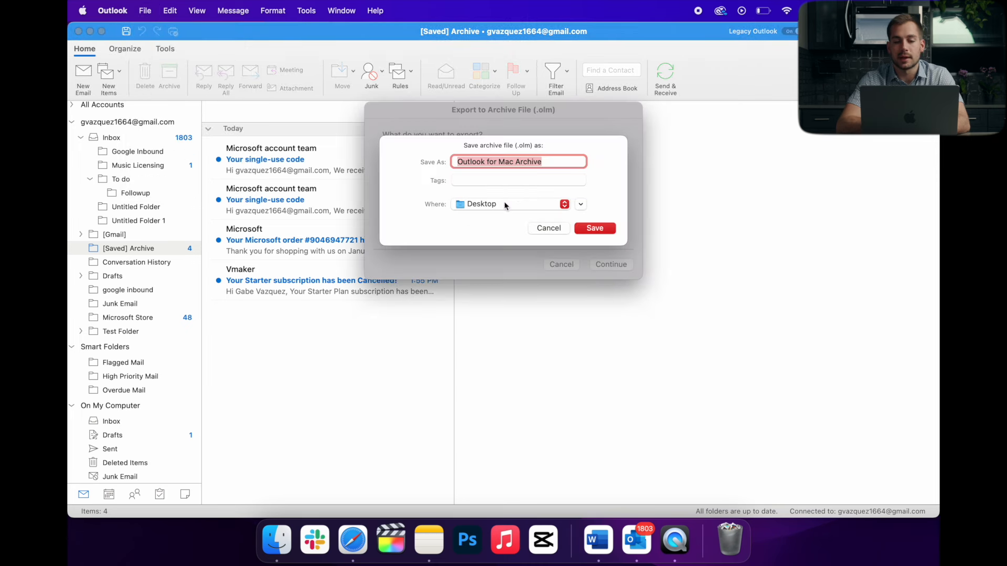
{"action": "mouse_move", "coordinate": [538, 155]}
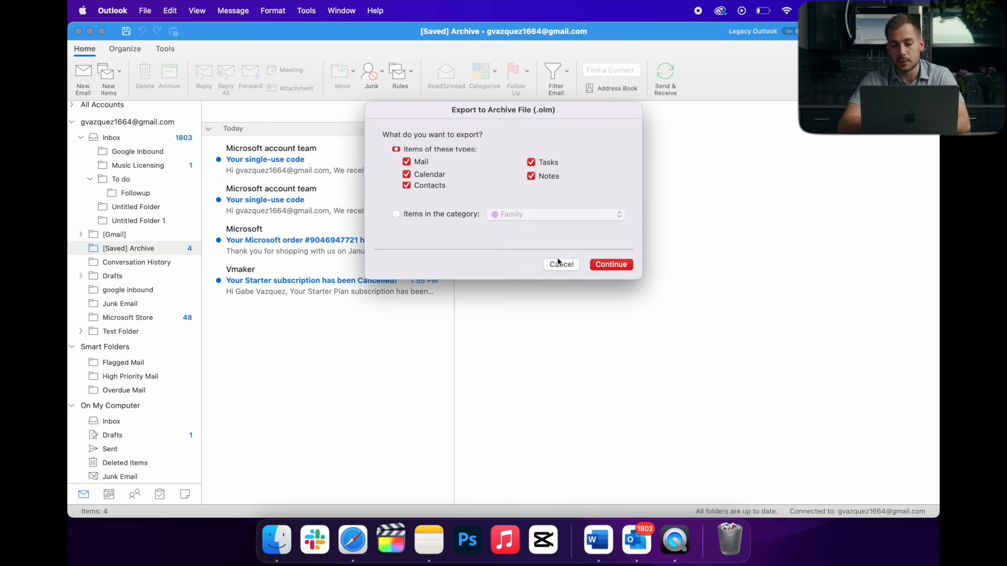
{"action": "left_click", "coordinate": [146, 10]}
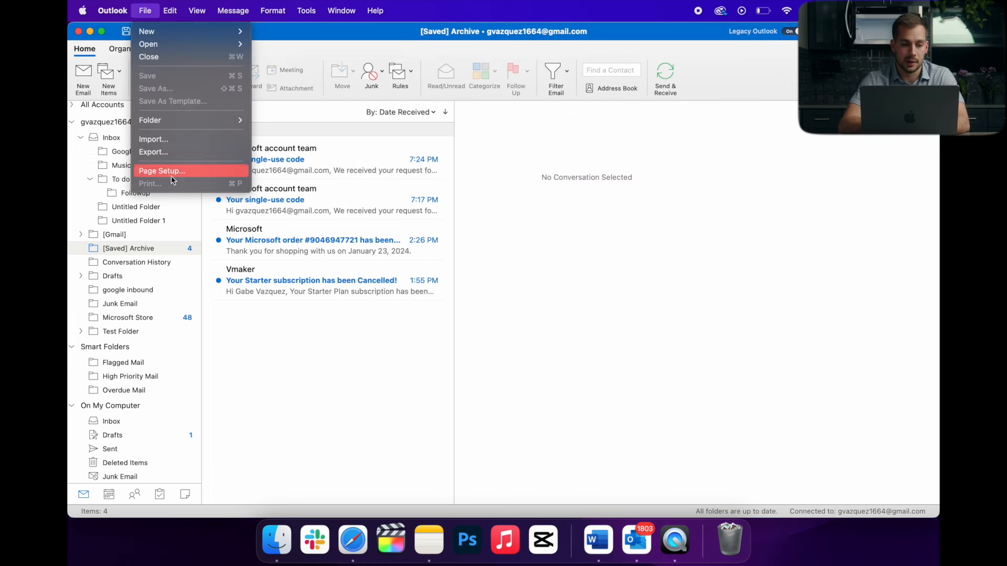
{"action": "left_click", "coordinate": [152, 138]}
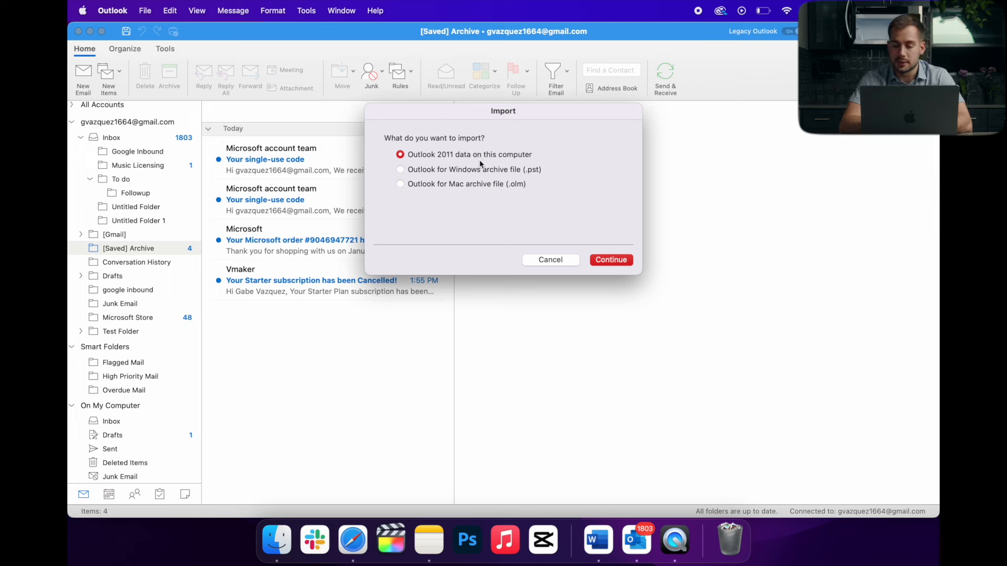